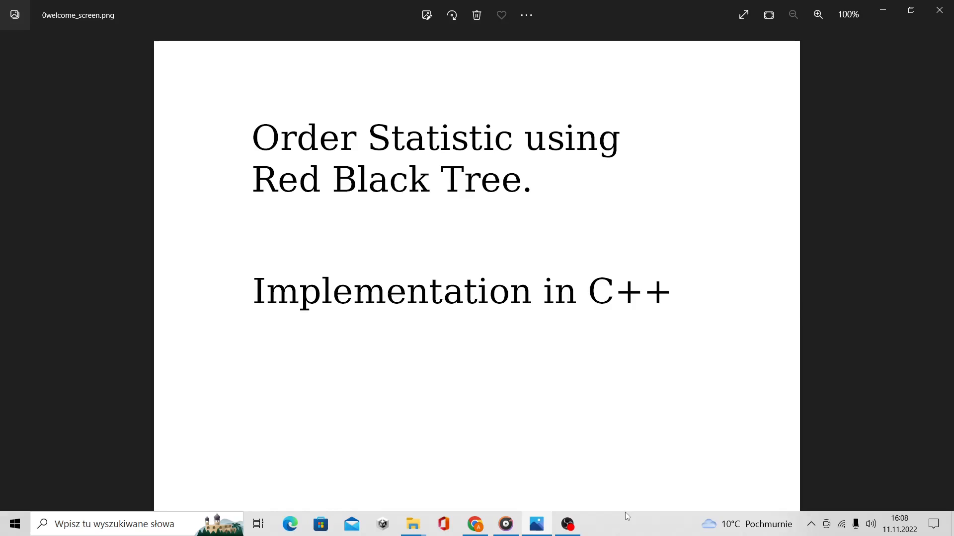
mouse_move(618, 528)
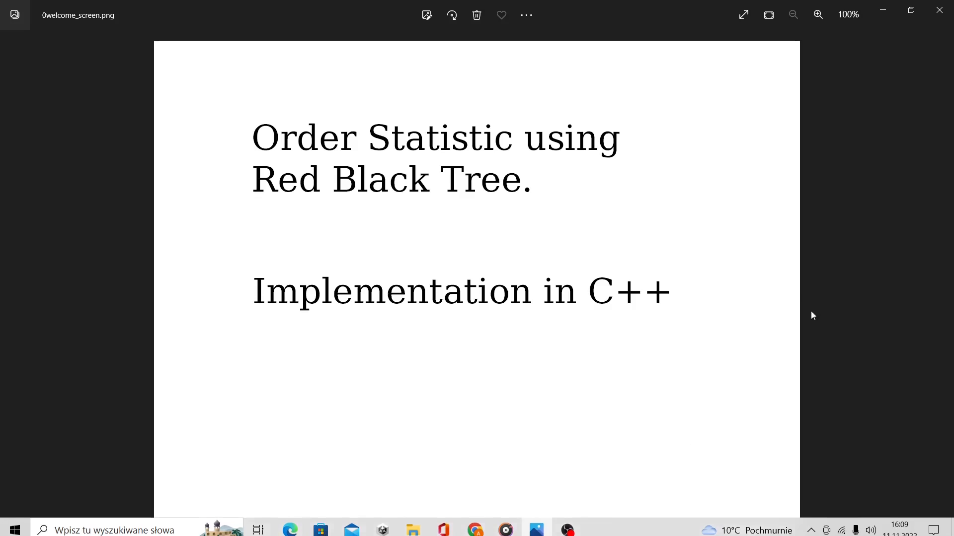
Step: Advance from the title image to the red-black tree definition slide
click(935, 283)
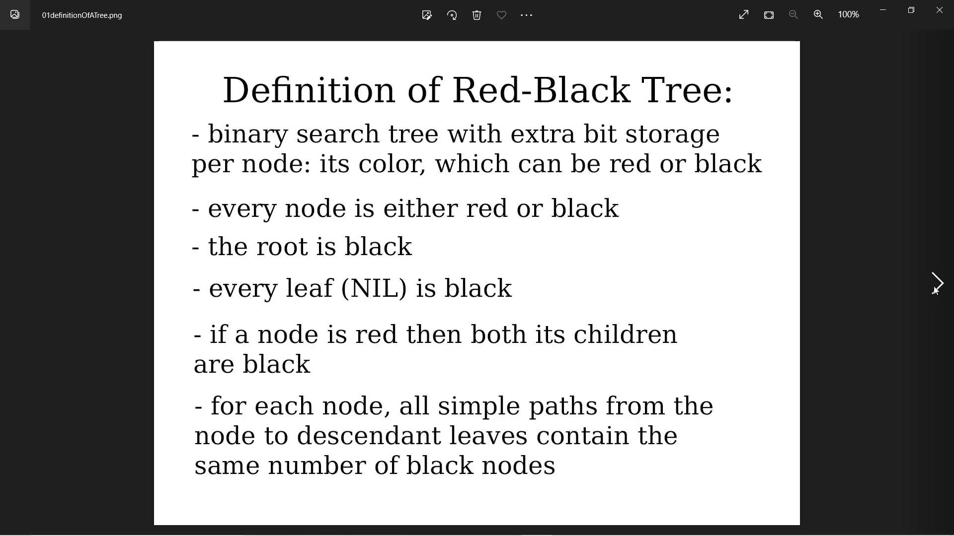
mouse_move(923, 290)
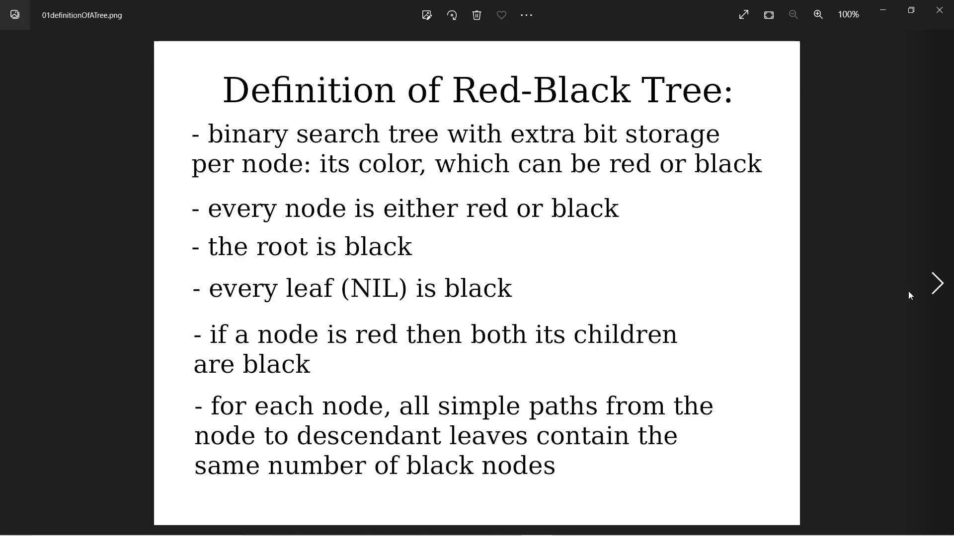
mouse_move(905, 298)
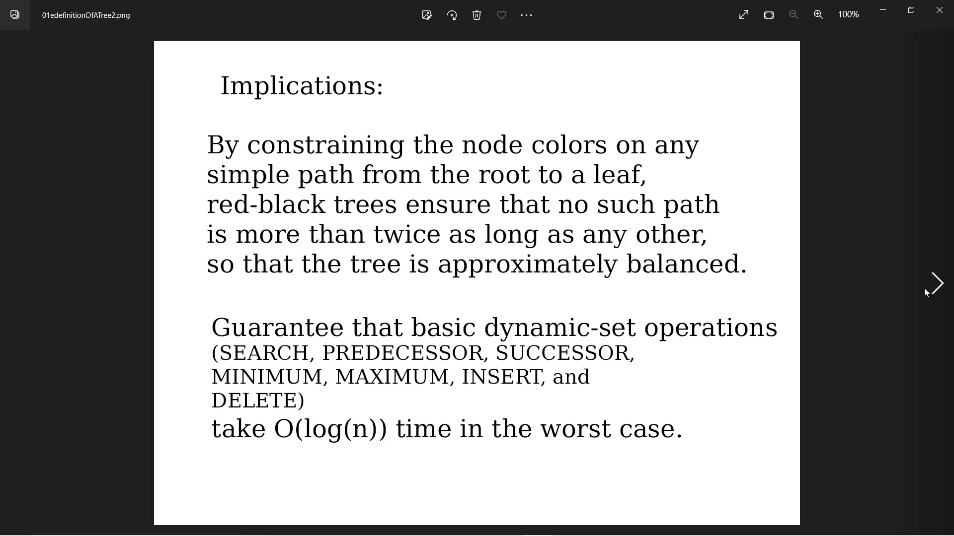
mouse_move(923, 292)
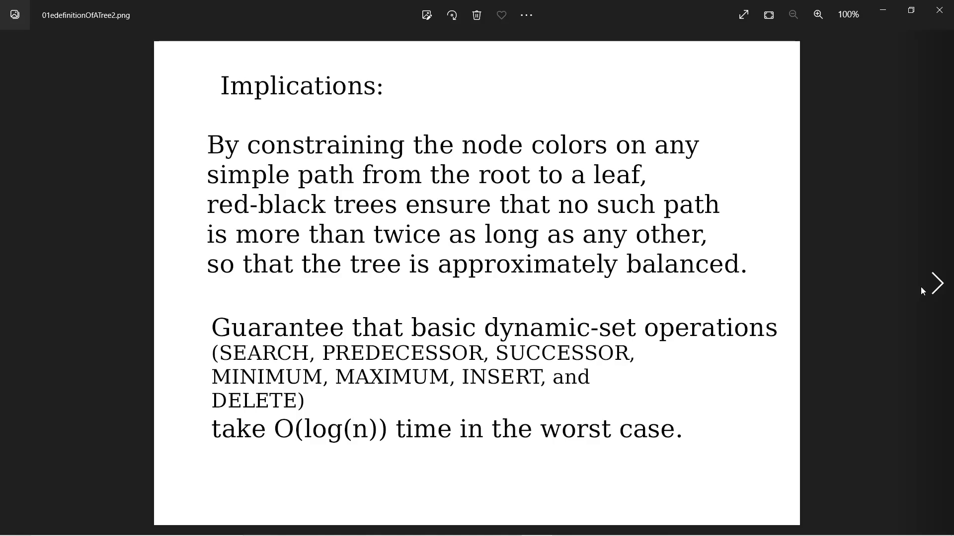
Step: Advance to the 01fnode_definition.png slide with the C++ node struct
click(938, 284)
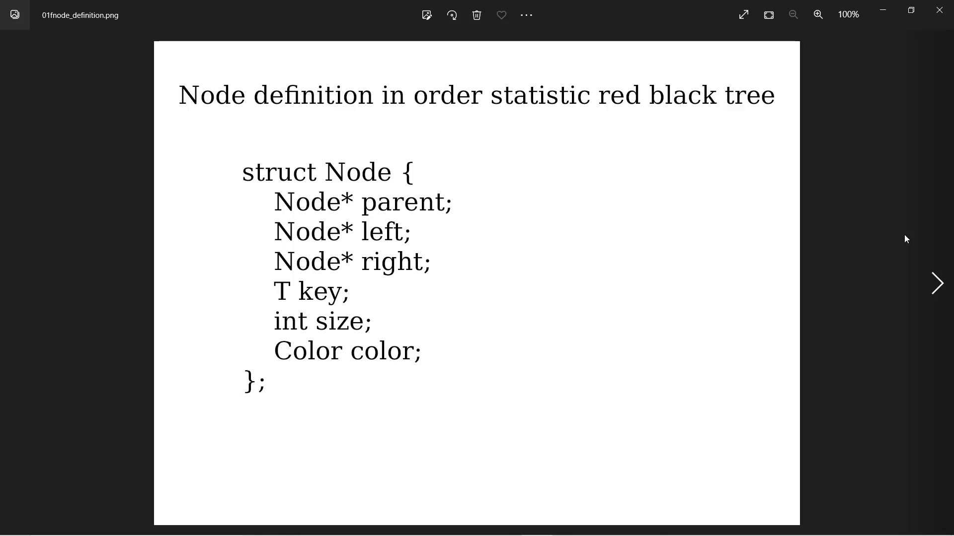
Step: Advance to 1RedBlackTreeExample.png, the example tree rooted at 26
click(936, 283)
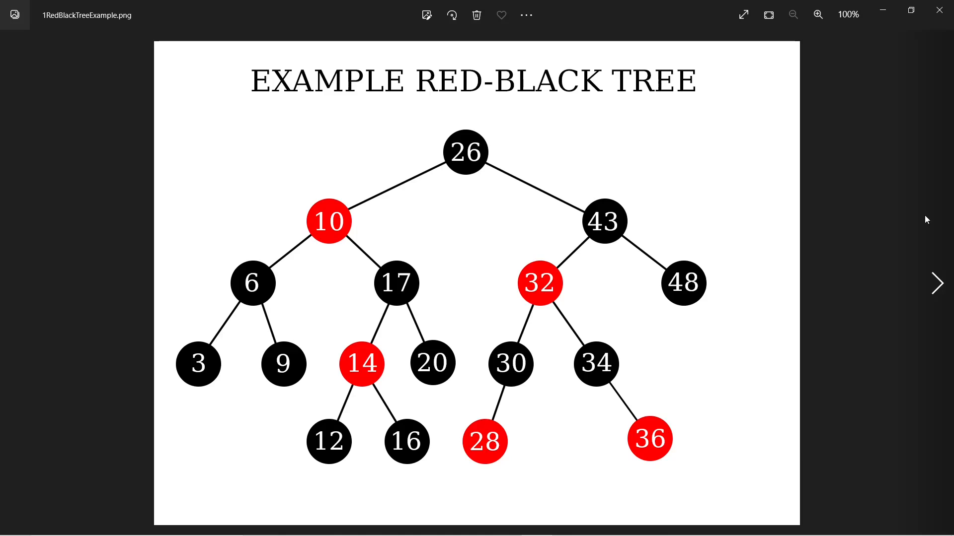
Step: Advance to 2redBlackTreeRotation.png showing left and right rotations of X and Y
click(935, 283)
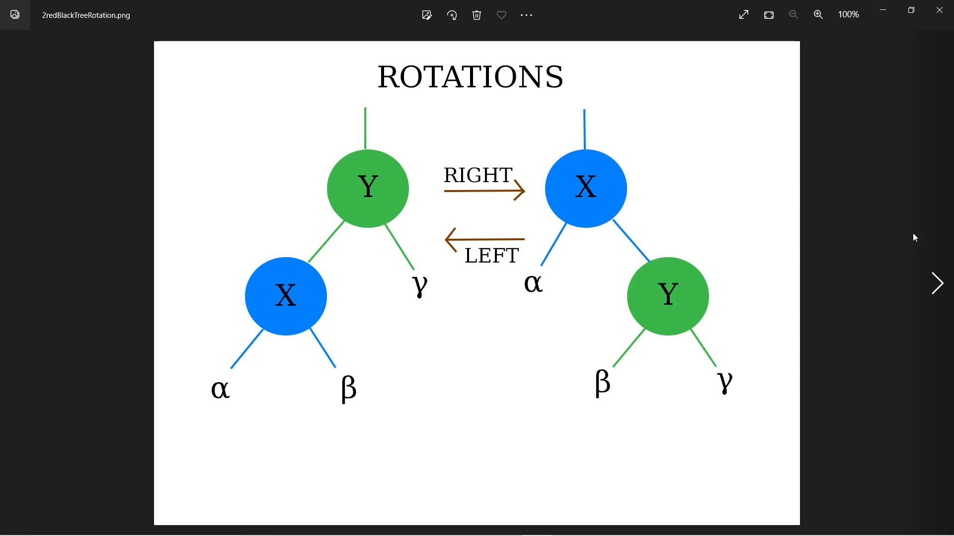
Step: Step through the insert-fixup case diagrams, then return to RBTree_desktop.cpp in Visual Studio
click(937, 284)
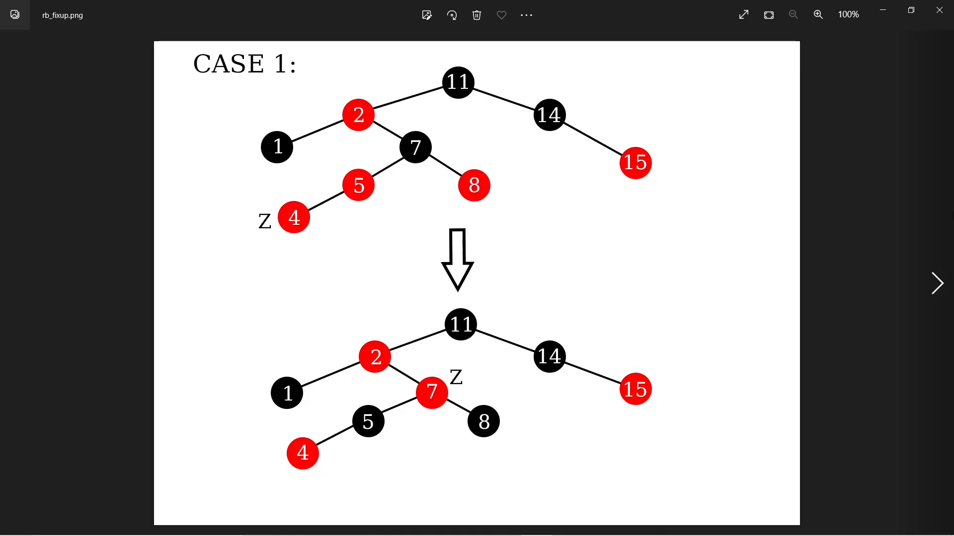
mouse_move(919, 241)
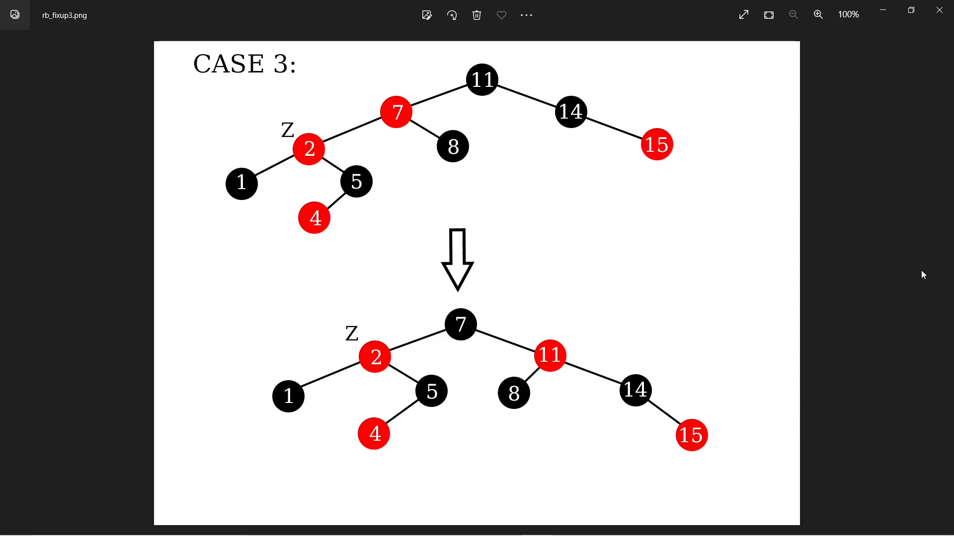
key(alt+tab)
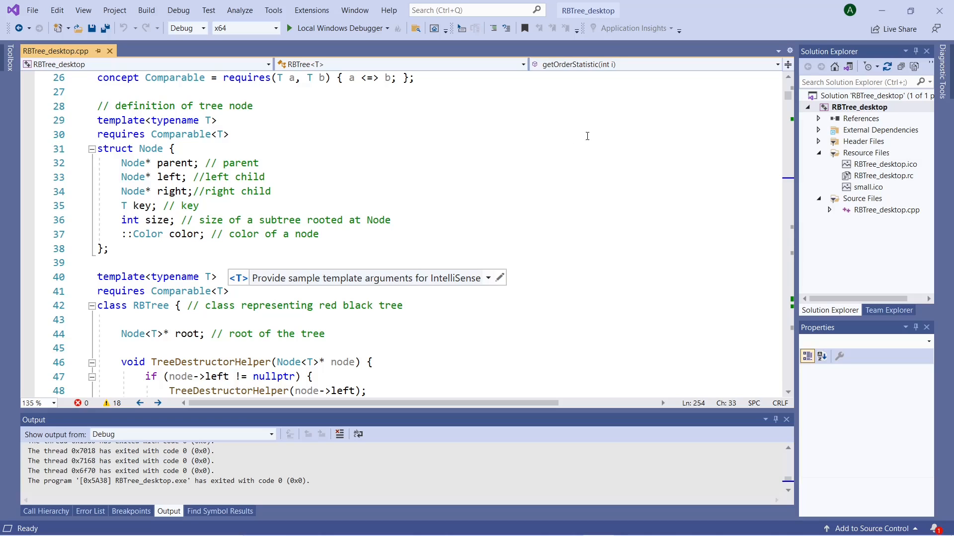
Step: Scroll RBTree_desktop.cpp down past the destructor to RBInsert at line 196
scroll(down, 3)
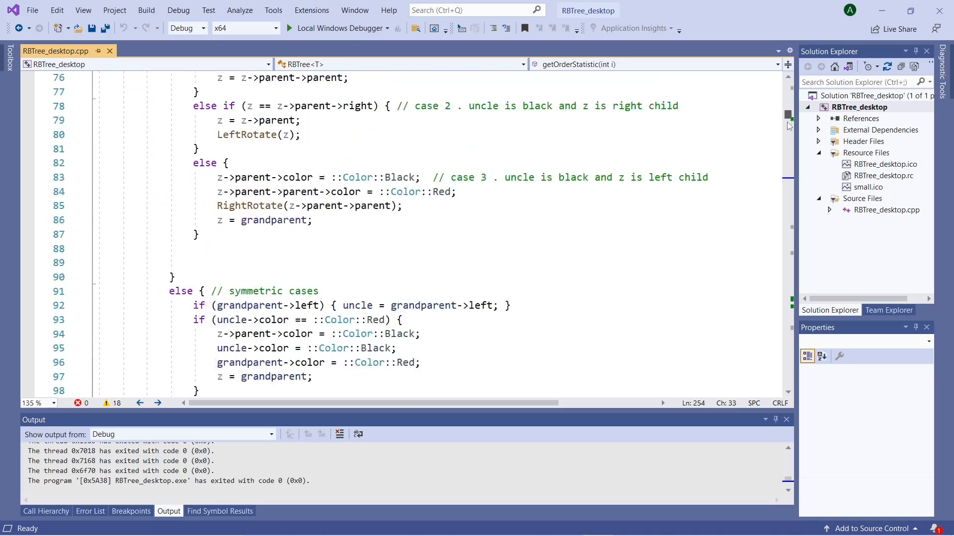
scroll(down, 3)
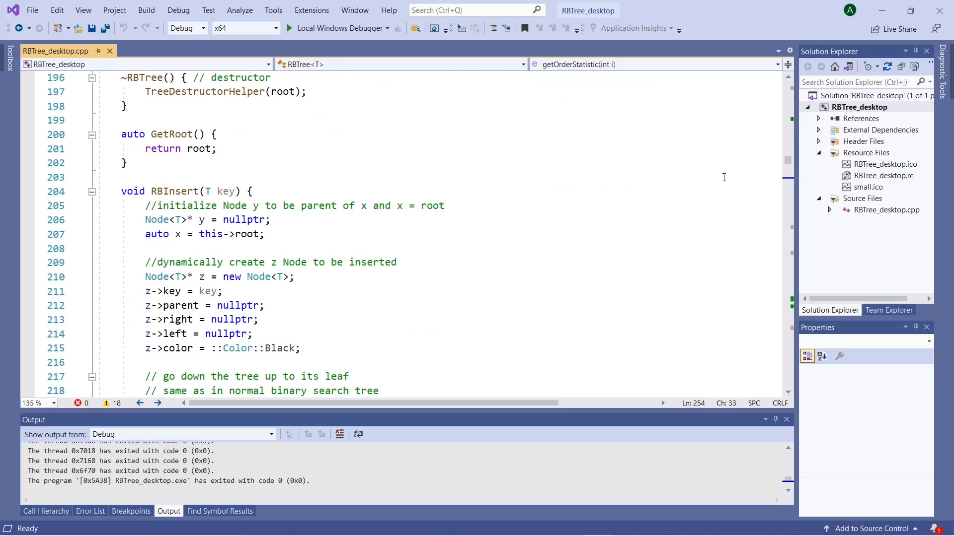
mouse_move(616, 182)
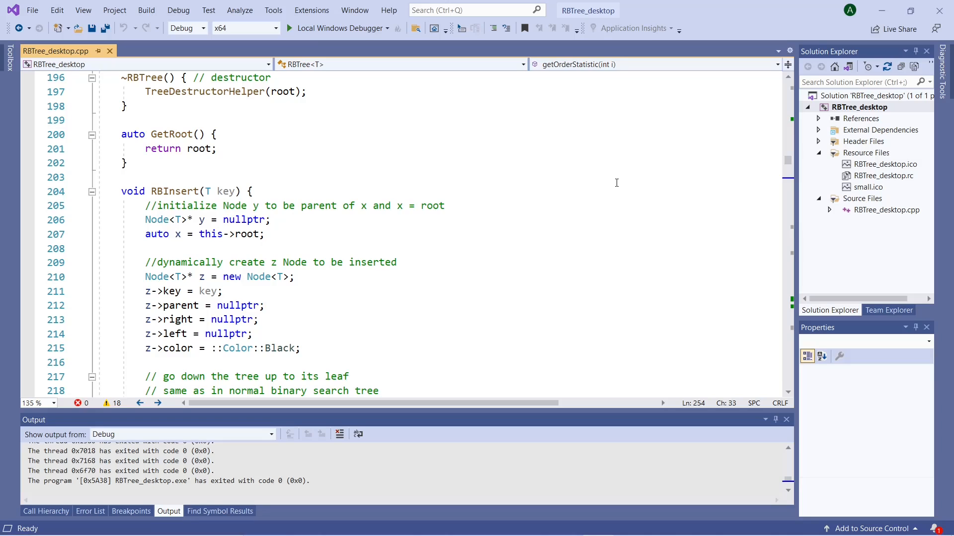
mouse_move(620, 182)
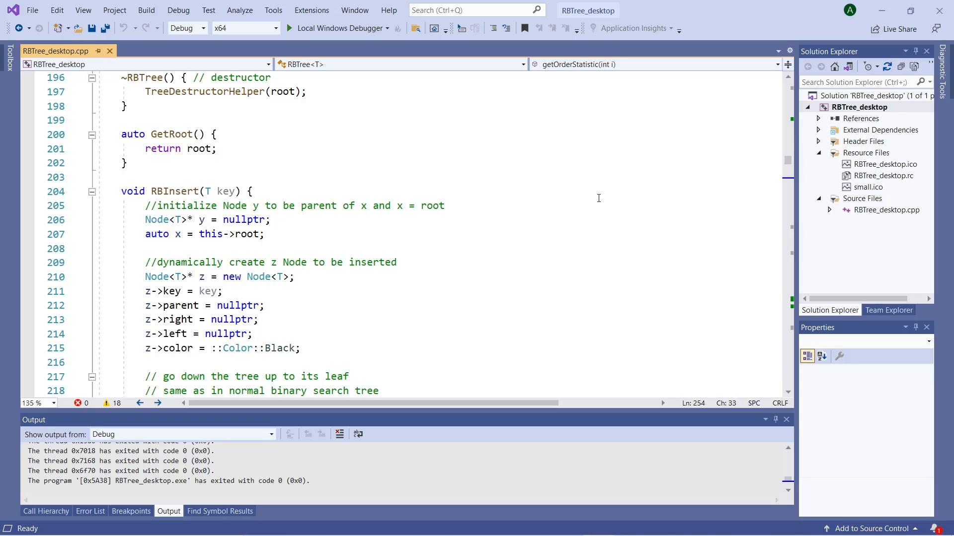
mouse_move(578, 213)
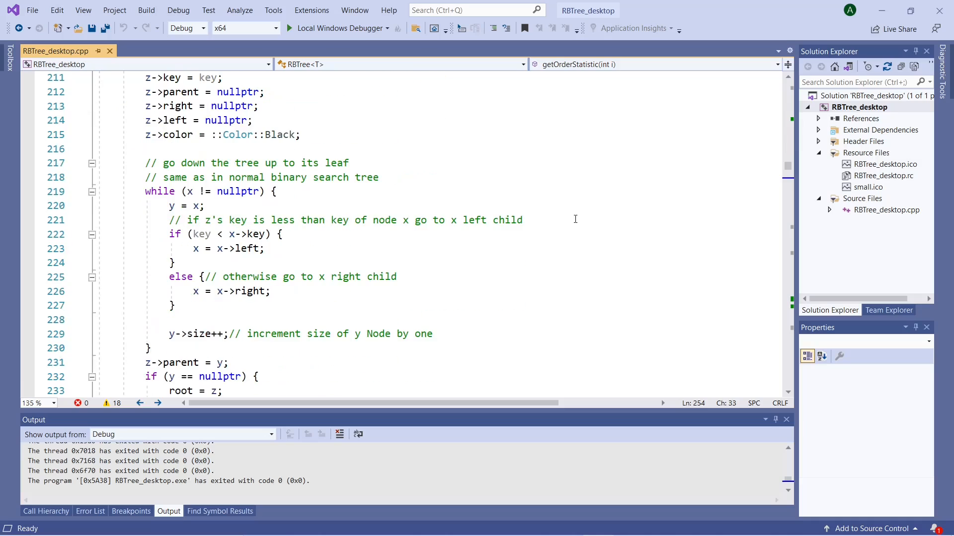
mouse_move(572, 217)
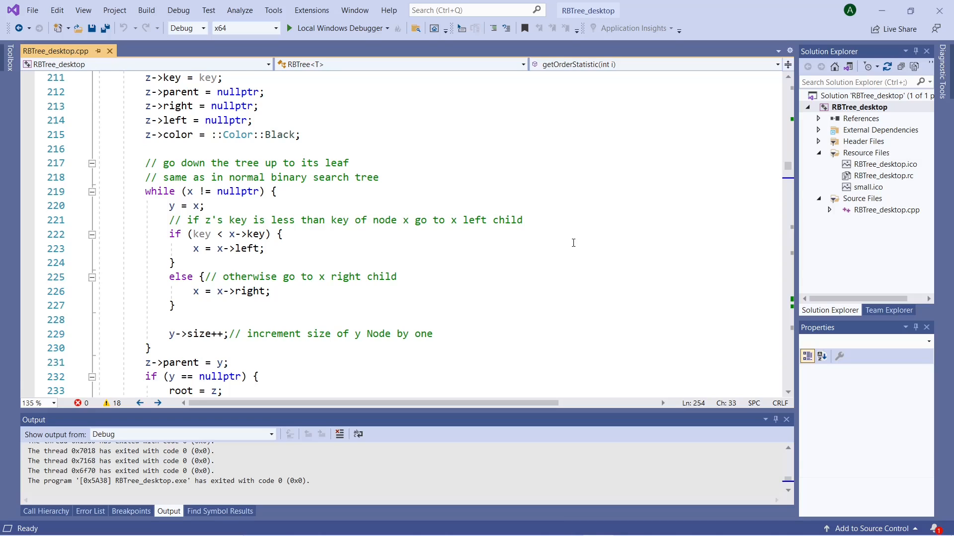
Step: Scroll to line 254 showing RBInsert's end and the getOrderStatistic signature
scroll(down, 3)
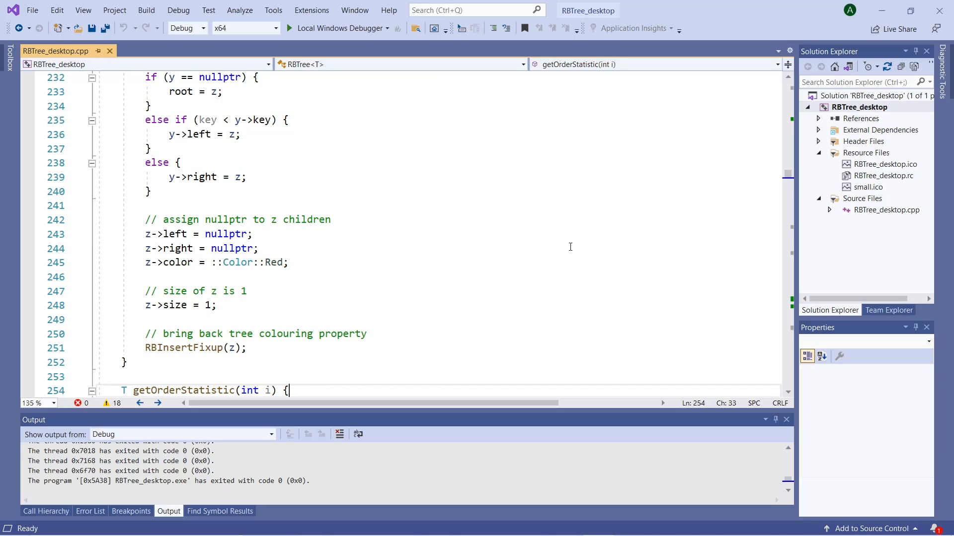
mouse_move(184, 348)
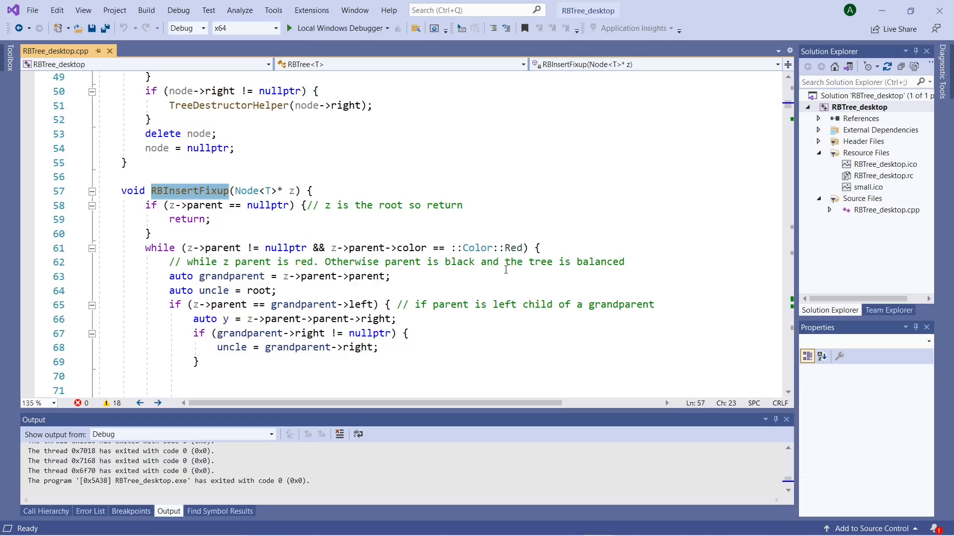
mouse_move(501, 271)
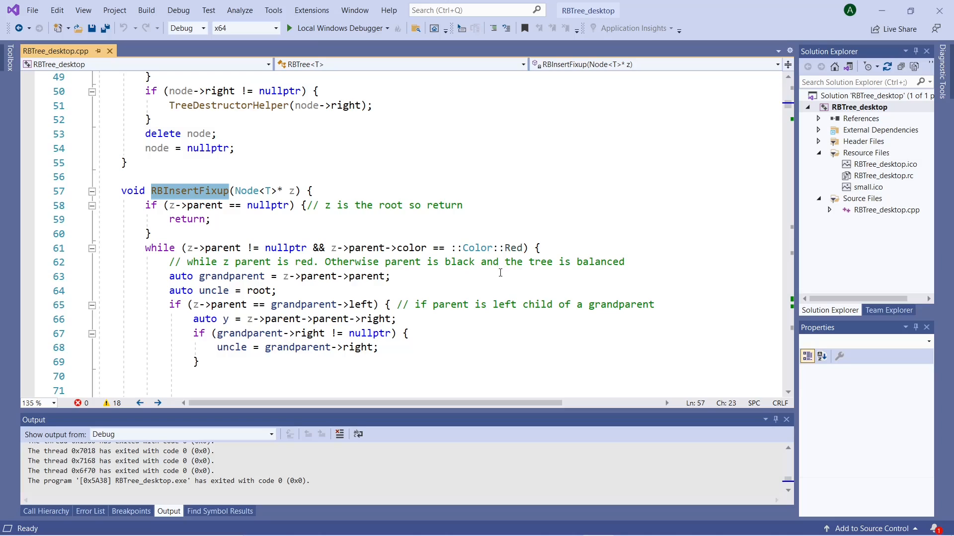
Step: Scroll through RBInsertFixup's three insertion cases and the start of the symmetric cases
scroll(down, 3)
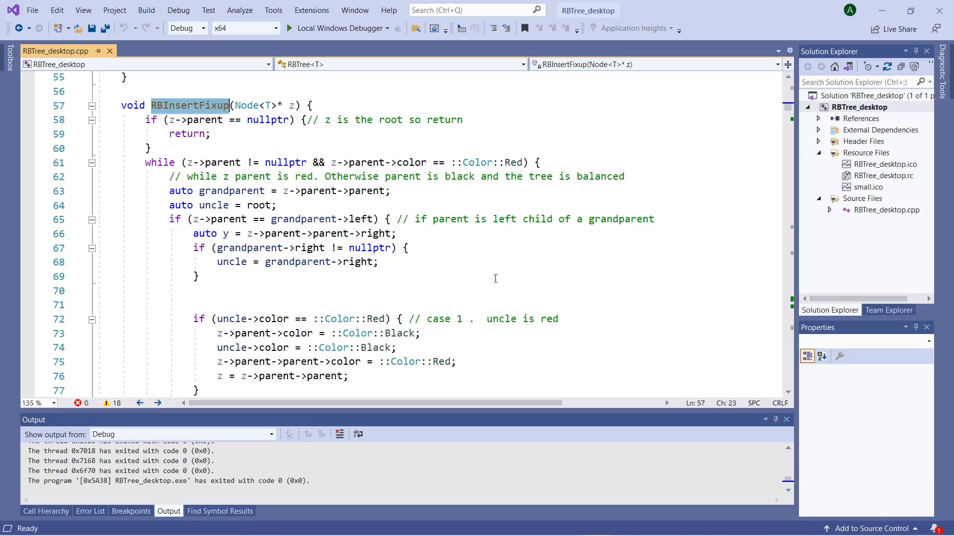
scroll(down, 3)
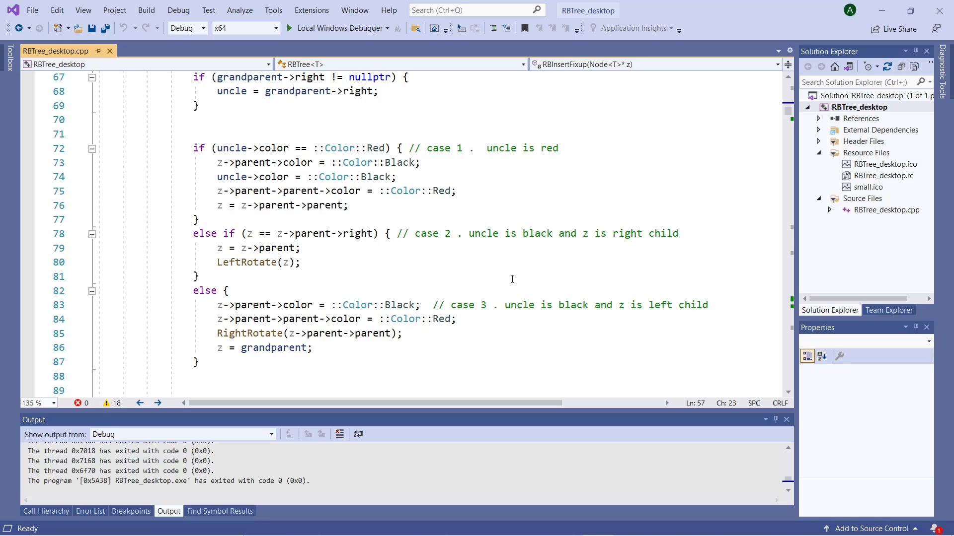
mouse_move(511, 281)
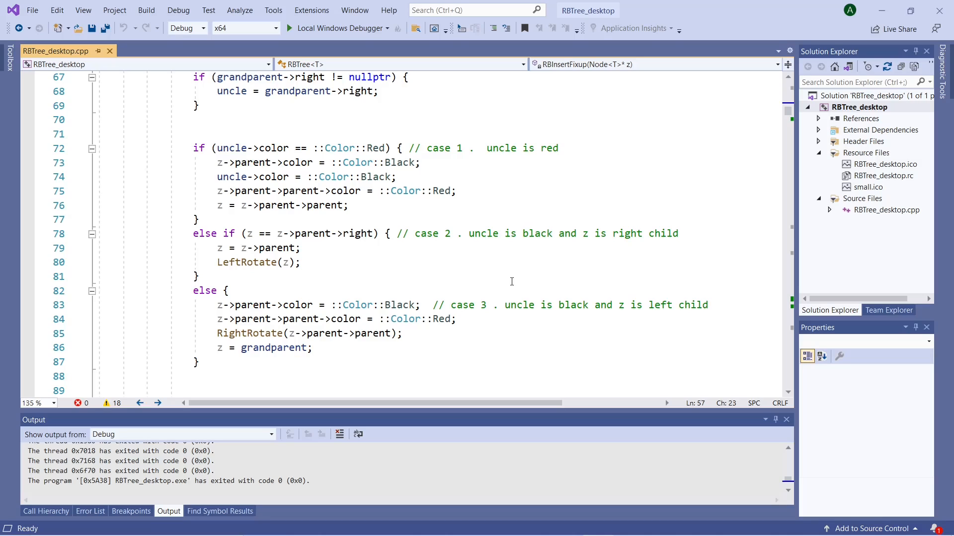
scroll(down, 3)
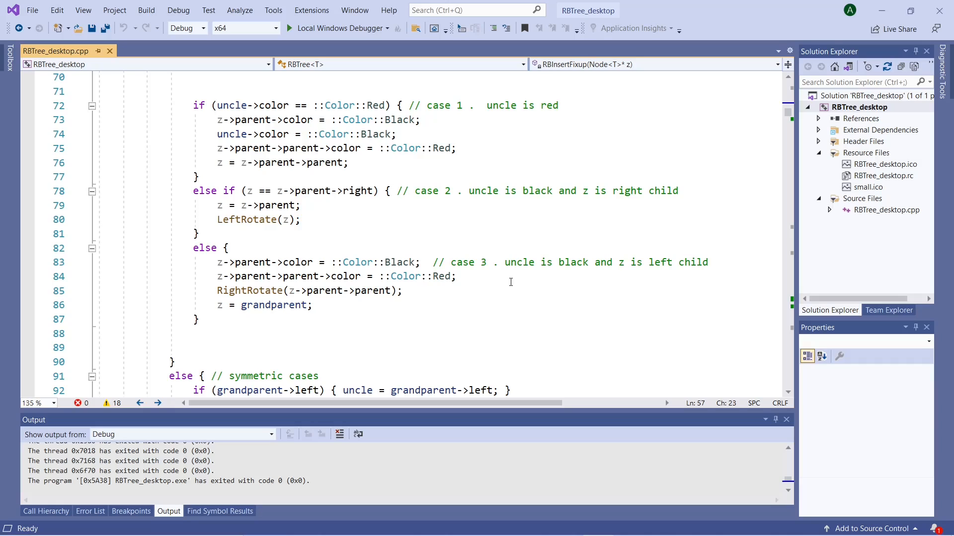
mouse_move(509, 284)
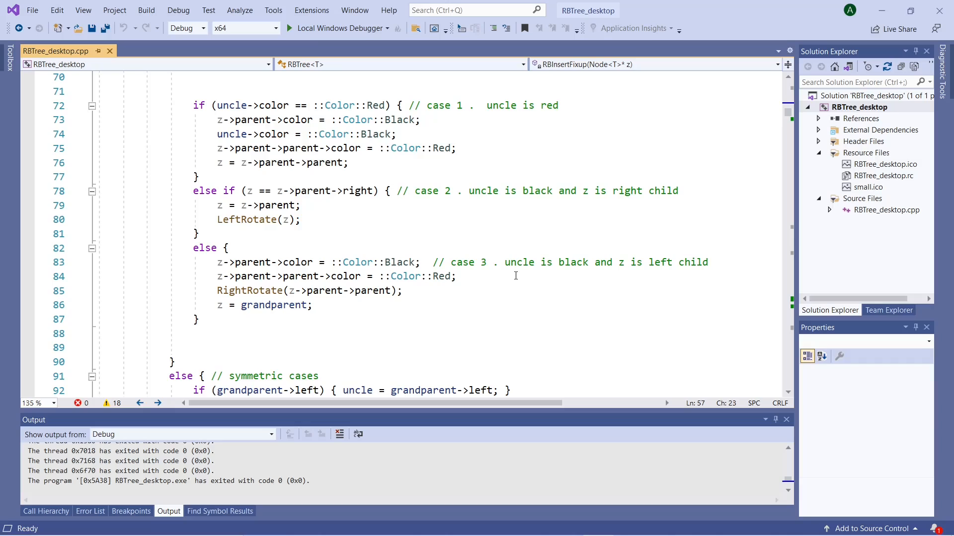
mouse_move(525, 266)
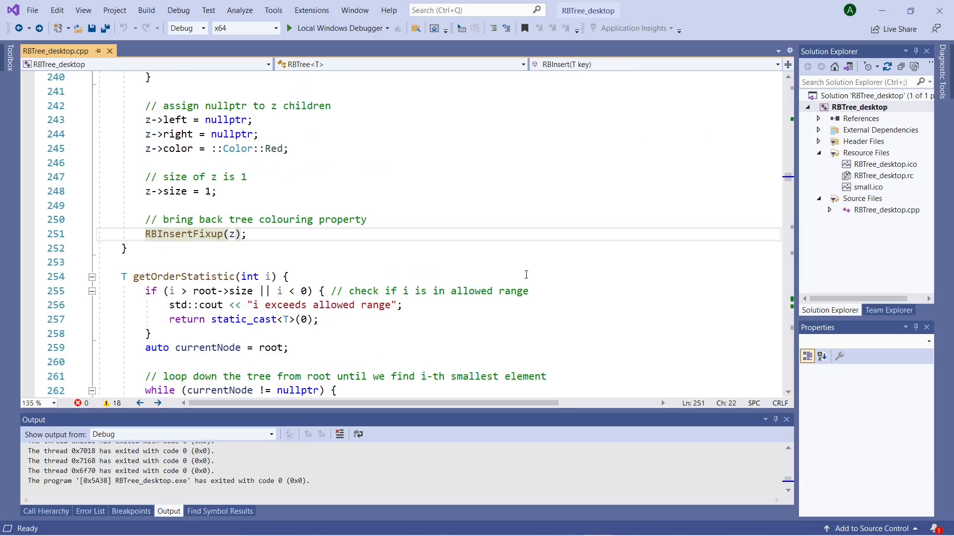
Step: Scroll to getOrderStatistic's range check and loop descending to the i-th element
scroll(down, 3)
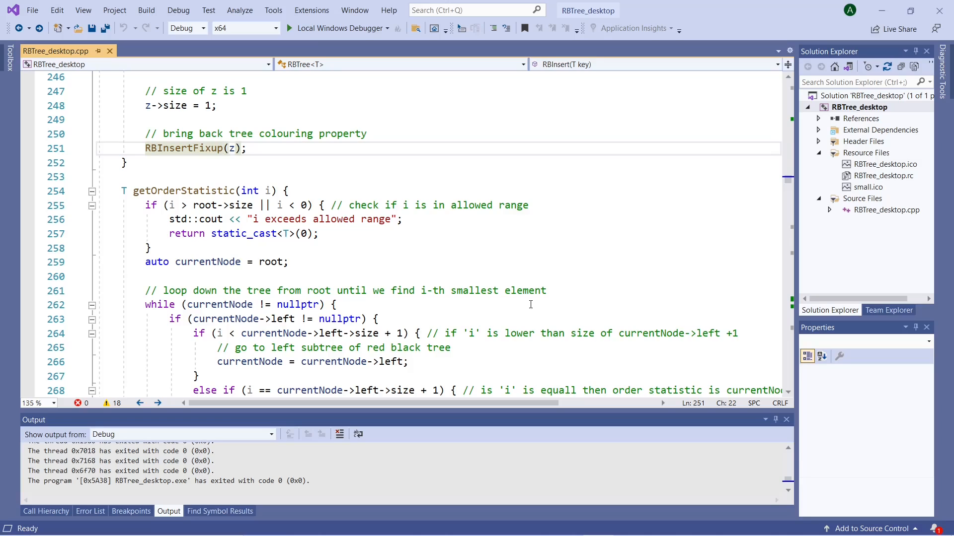
mouse_move(613, 309)
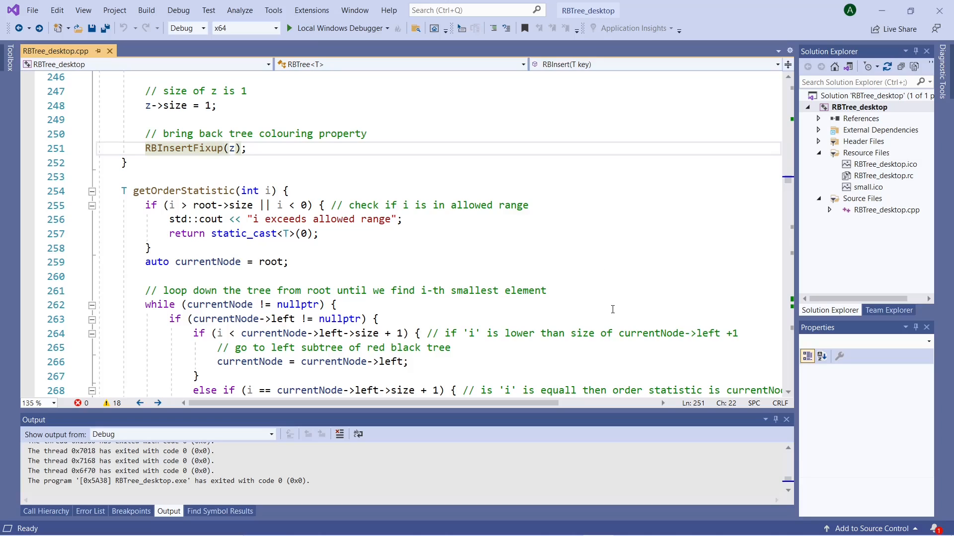
mouse_move(599, 292)
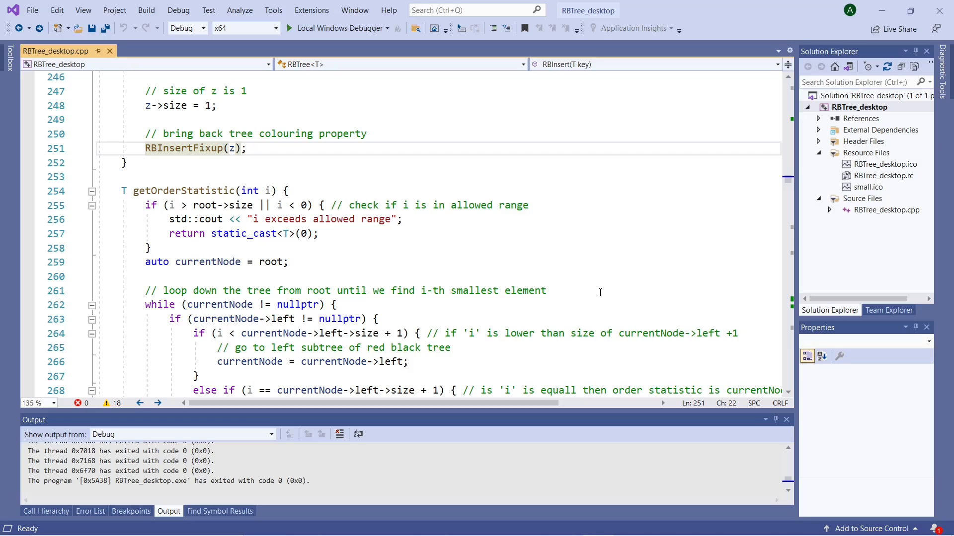
scroll(down, 3)
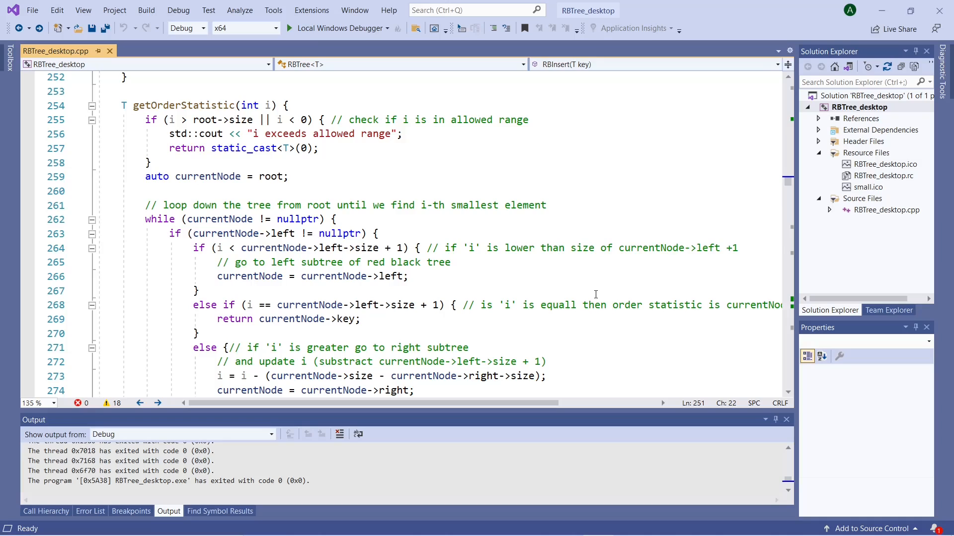
mouse_move(591, 293)
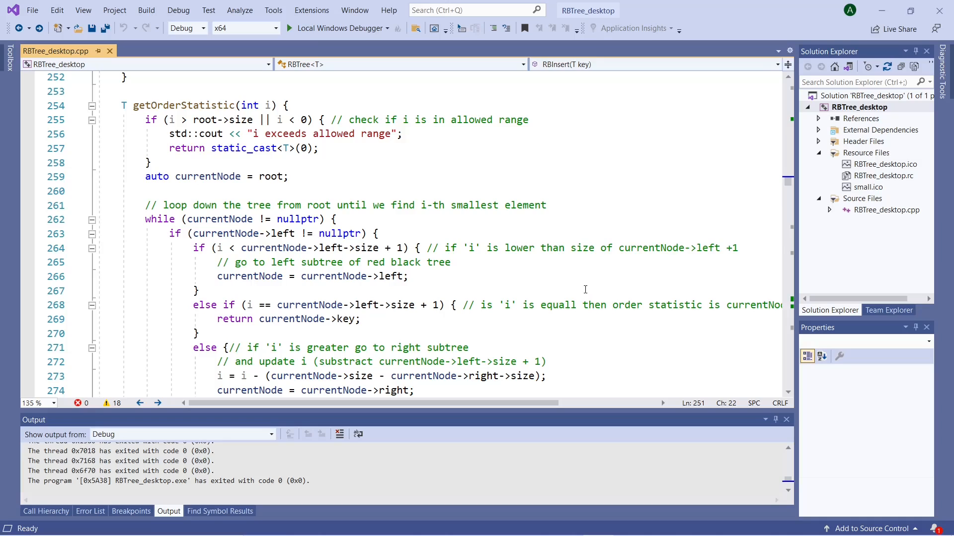
mouse_move(582, 290)
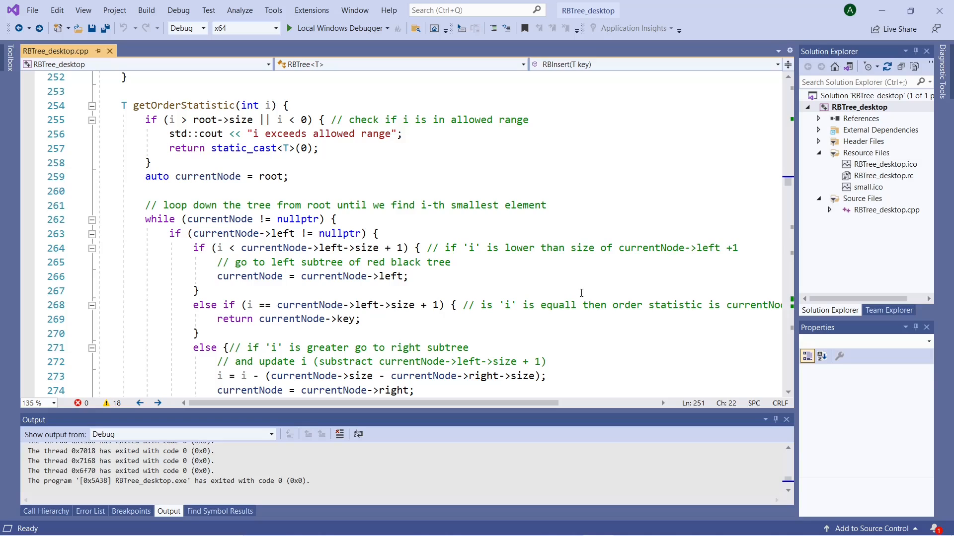
scroll(down, 3)
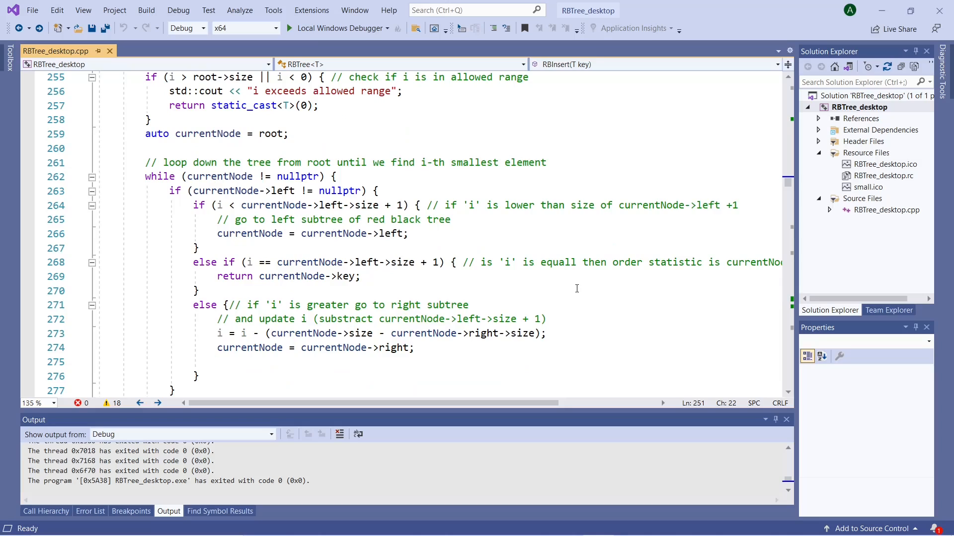
mouse_move(573, 290)
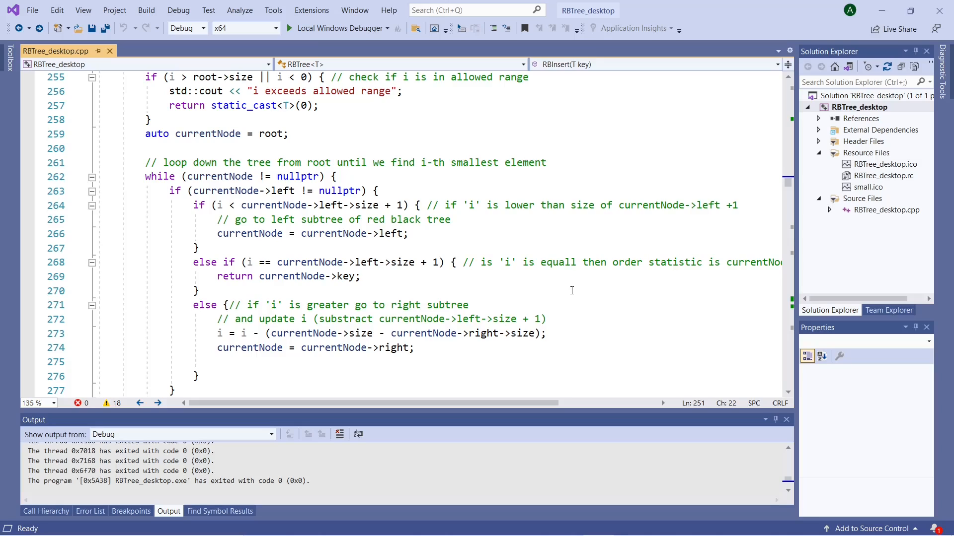
Step: Scroll to the empty-left-subtree else branch that returns the key when i equals 1
scroll(down, 3)
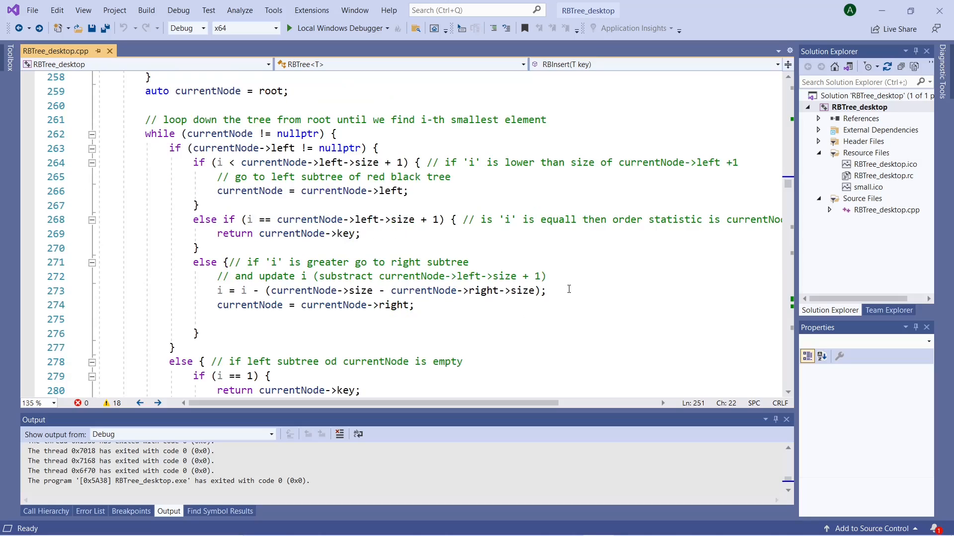
mouse_move(568, 290)
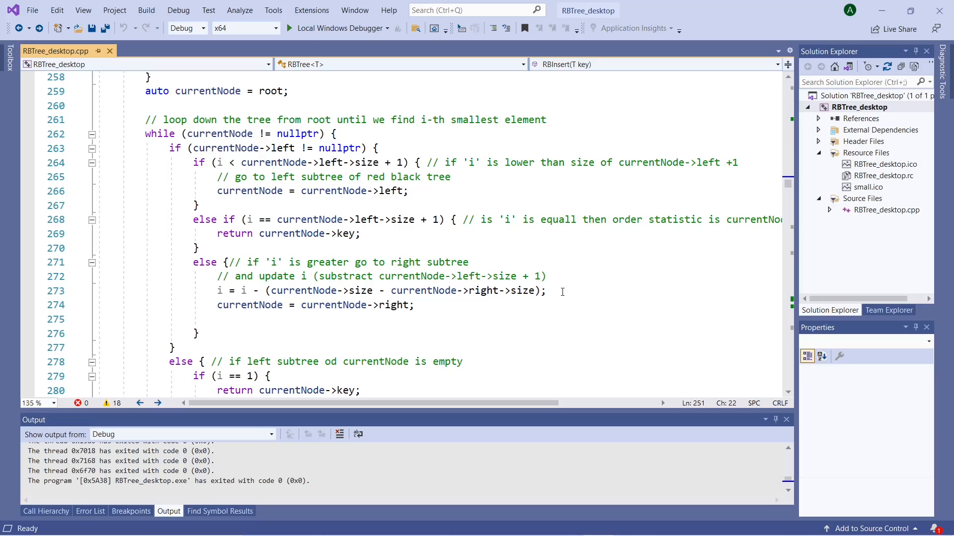
mouse_move(597, 298)
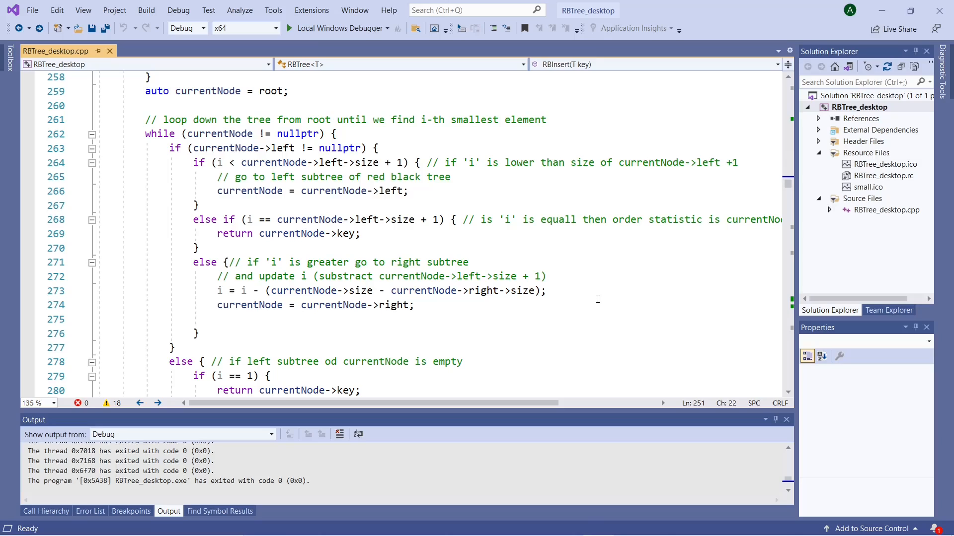
mouse_move(599, 296)
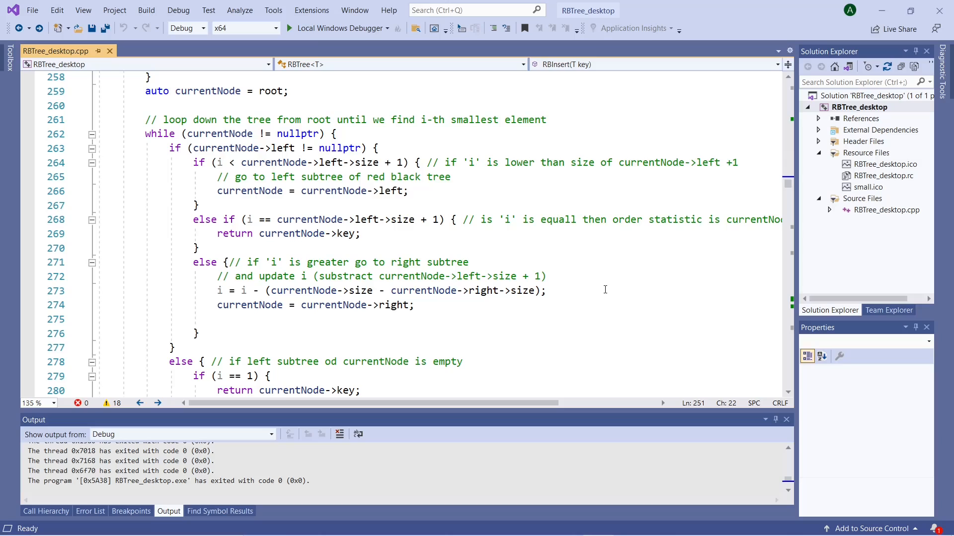
mouse_move(604, 287)
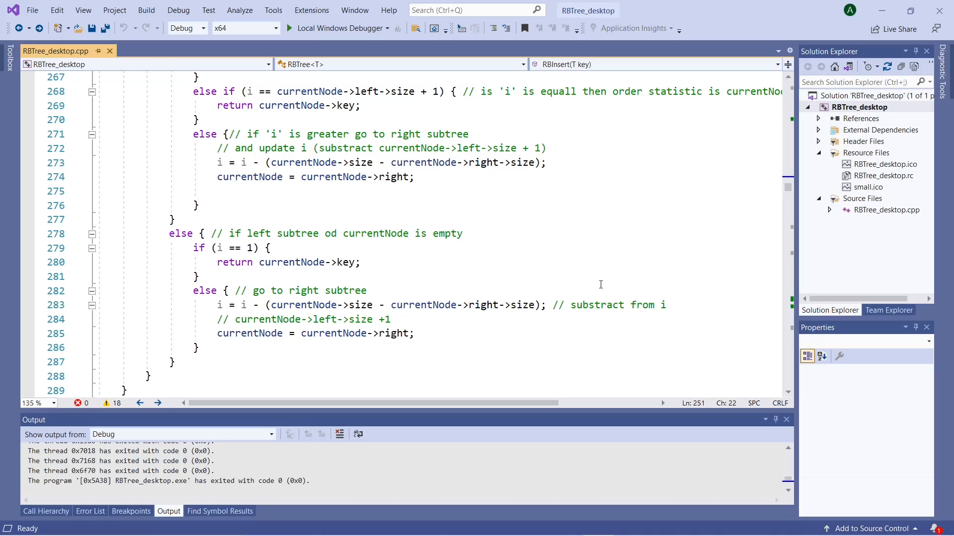
mouse_move(599, 284)
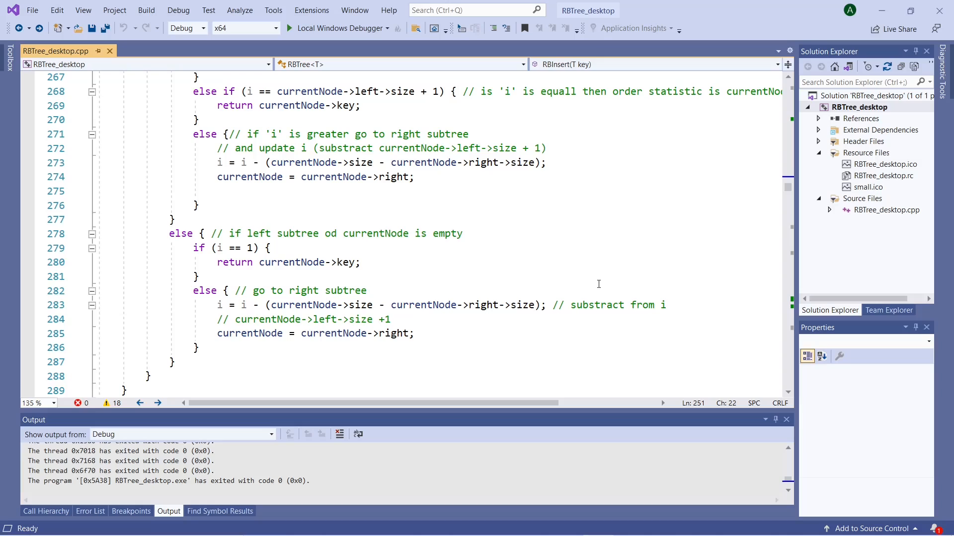
mouse_move(594, 286)
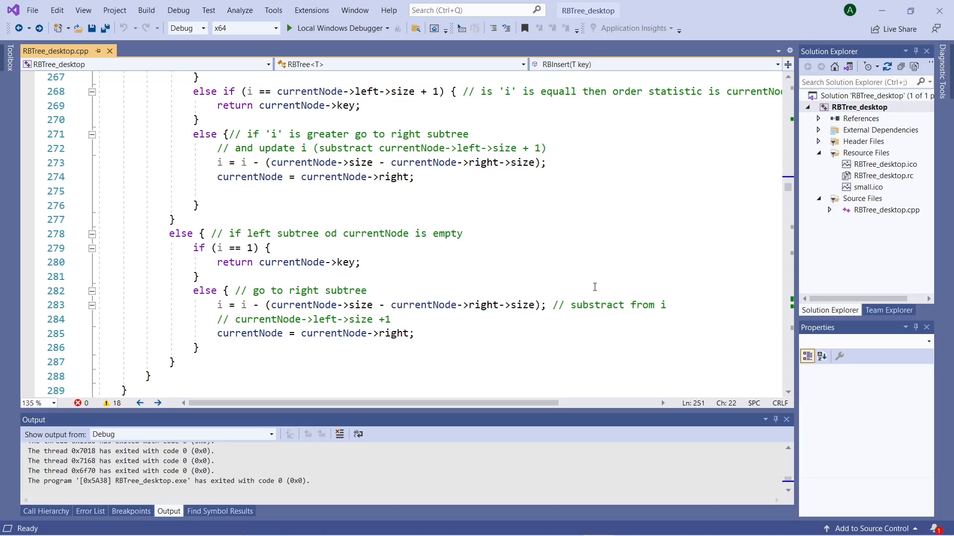
mouse_move(603, 280)
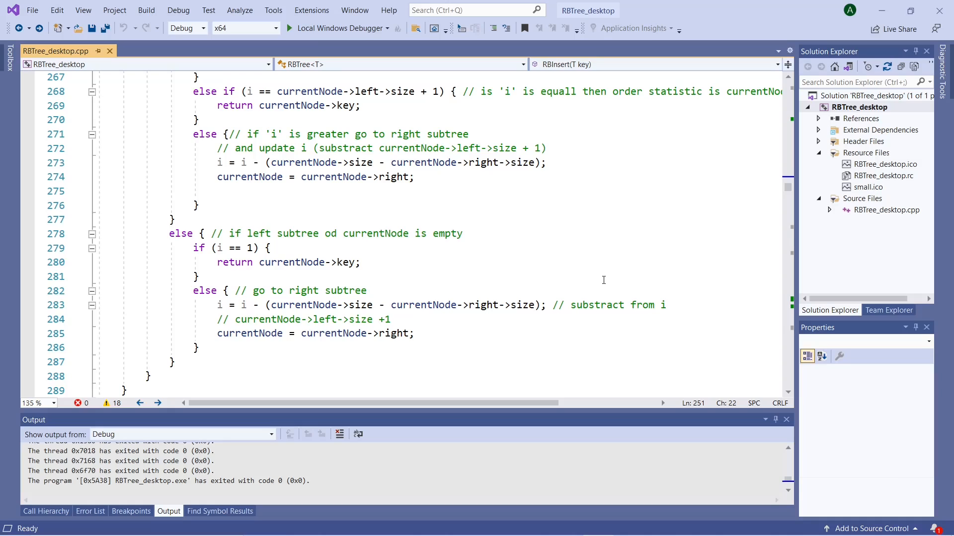
mouse_move(597, 276)
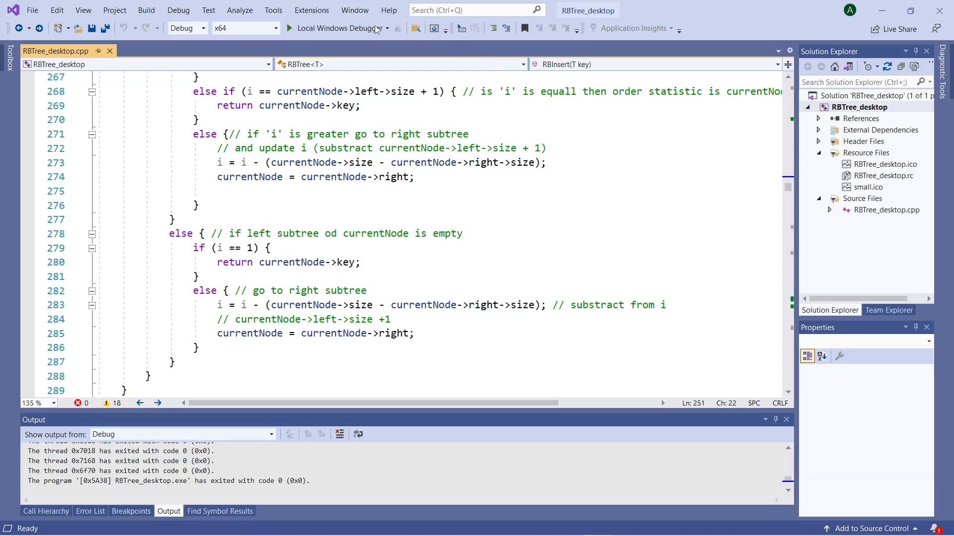
Step: Build and run RBTree_desktop to show the tree with 12 as the 6th order statistic
click(337, 28)
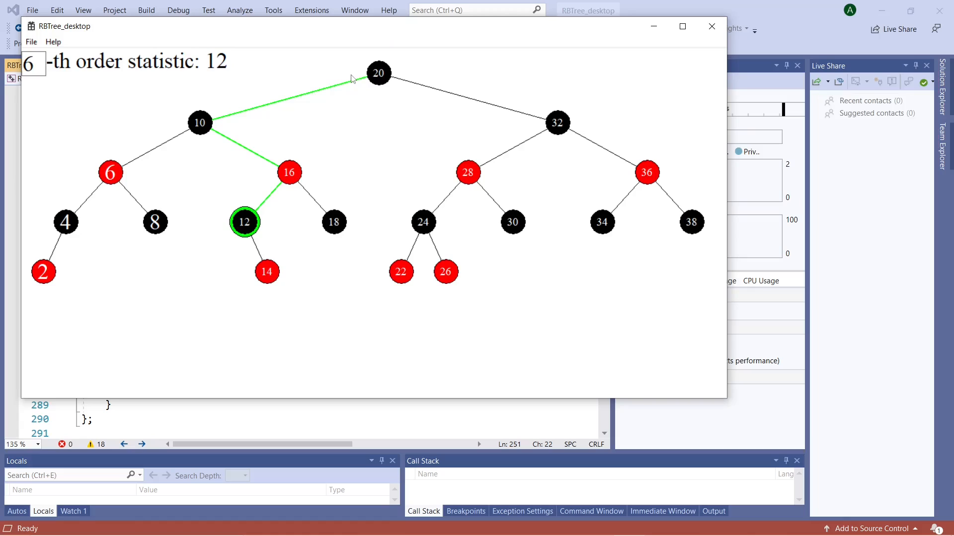
mouse_move(341, 121)
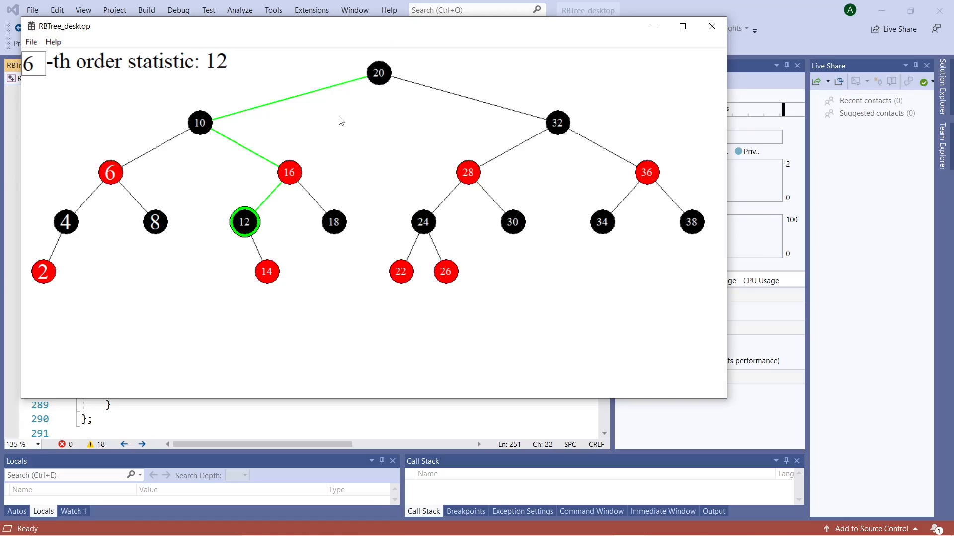
mouse_move(333, 124)
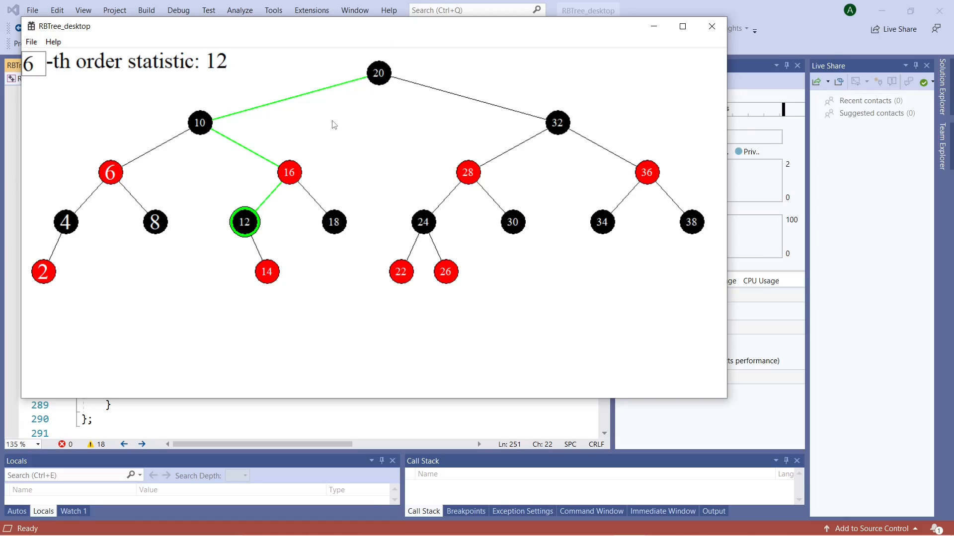